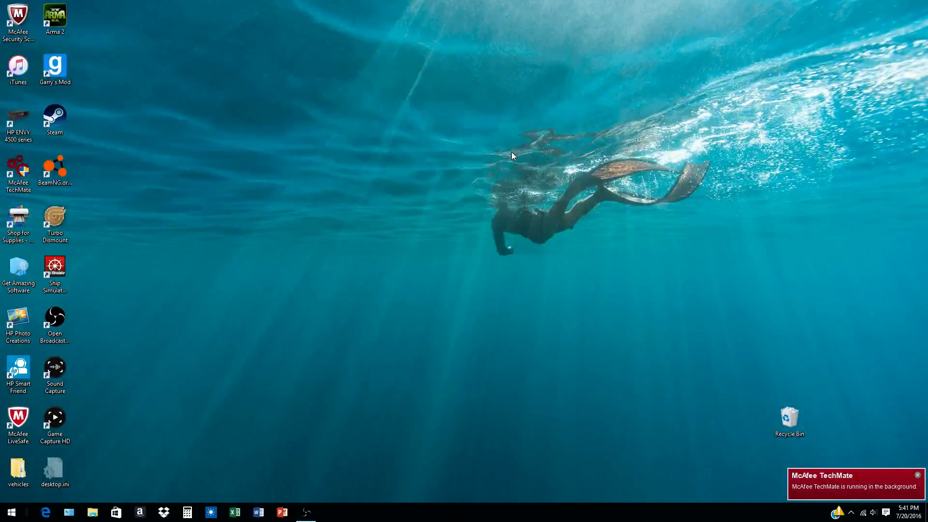
mouse_move(240, 283)
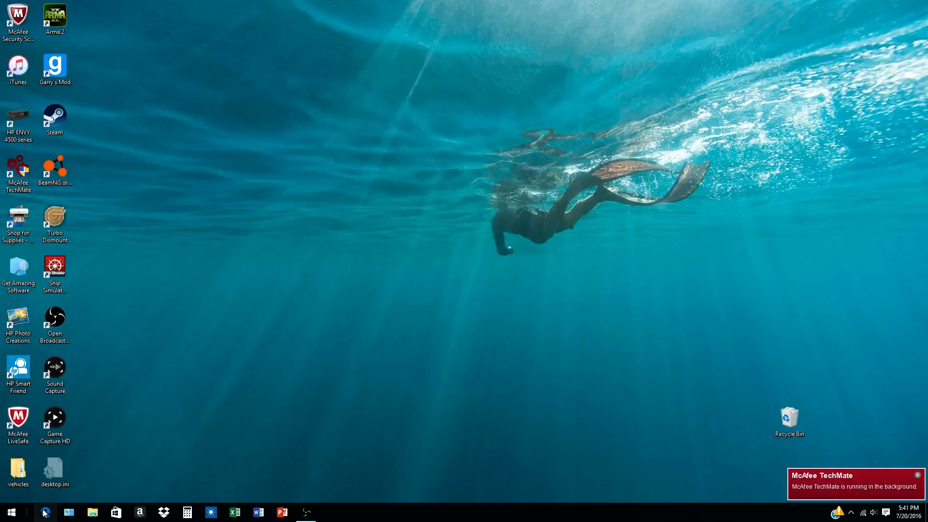
- Search the web in Edge for 'elgato software download'
left_click(45, 513)
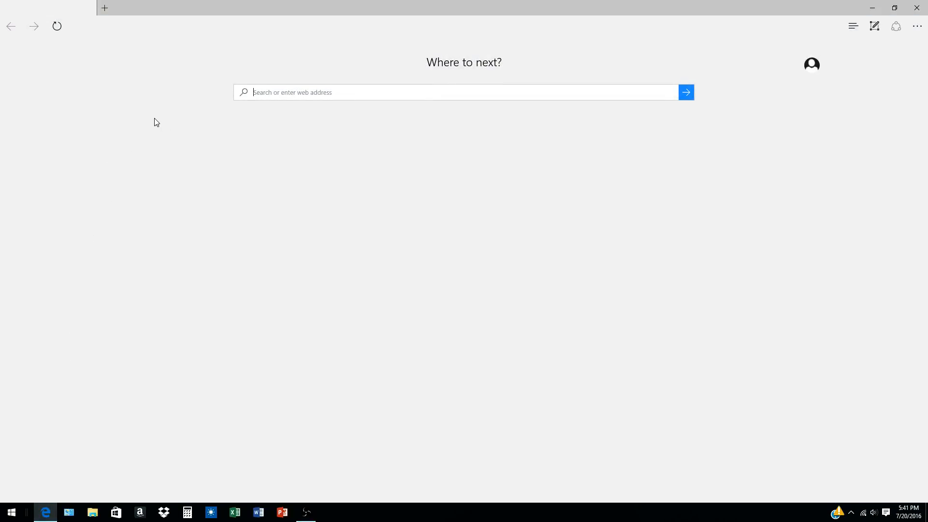
mouse_move(70, 149)
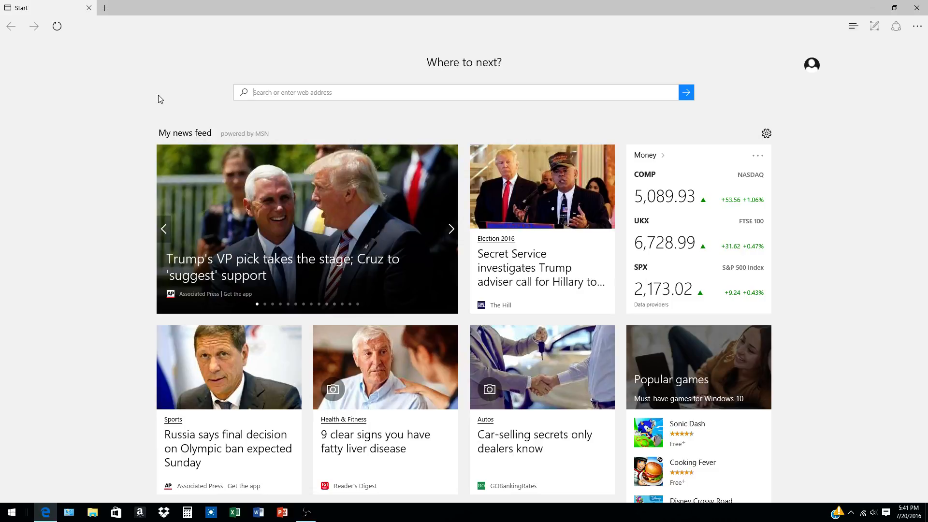
left_click(452, 230)
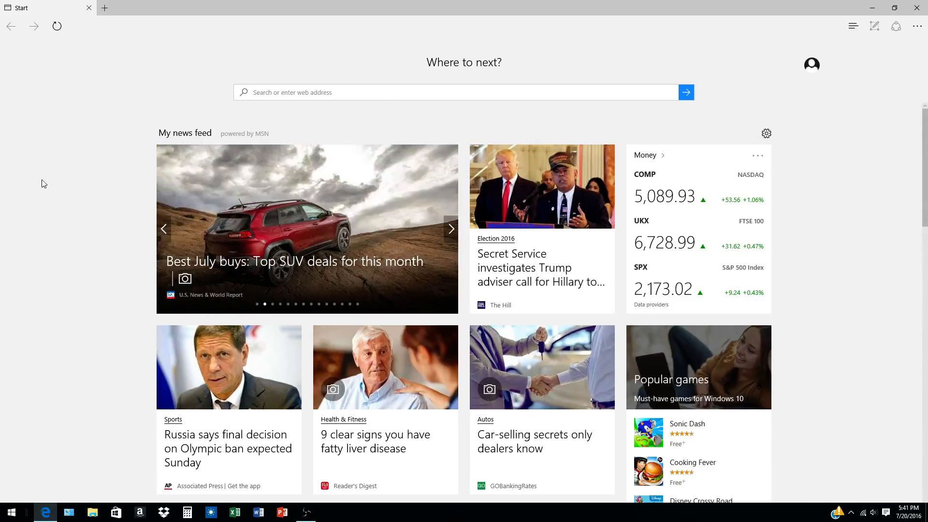
mouse_move(269, 76)
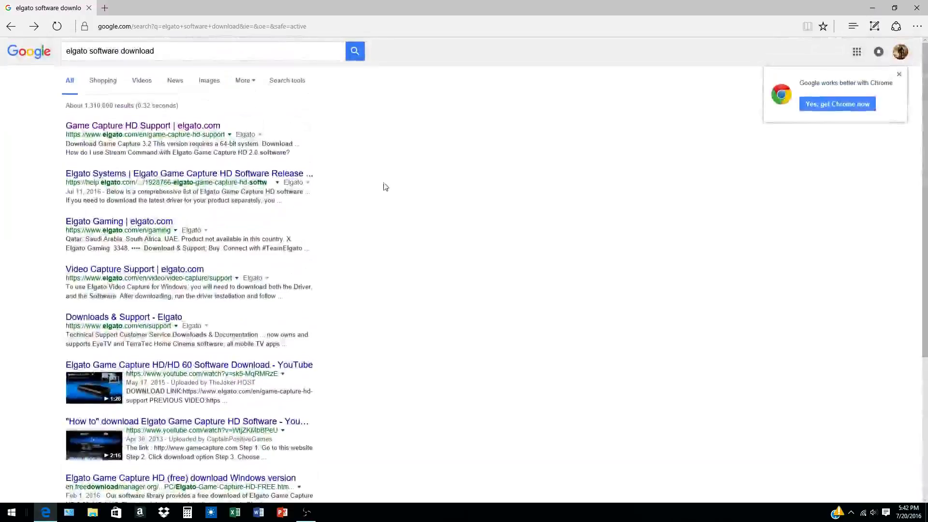
mouse_move(148, 130)
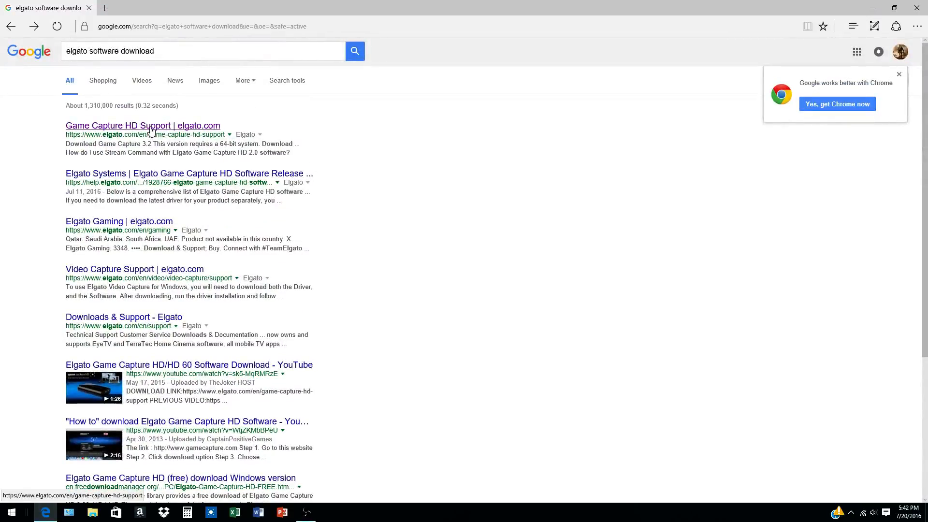
- View the Game Capture HD Support downloads page from the search results
left_click(143, 124)
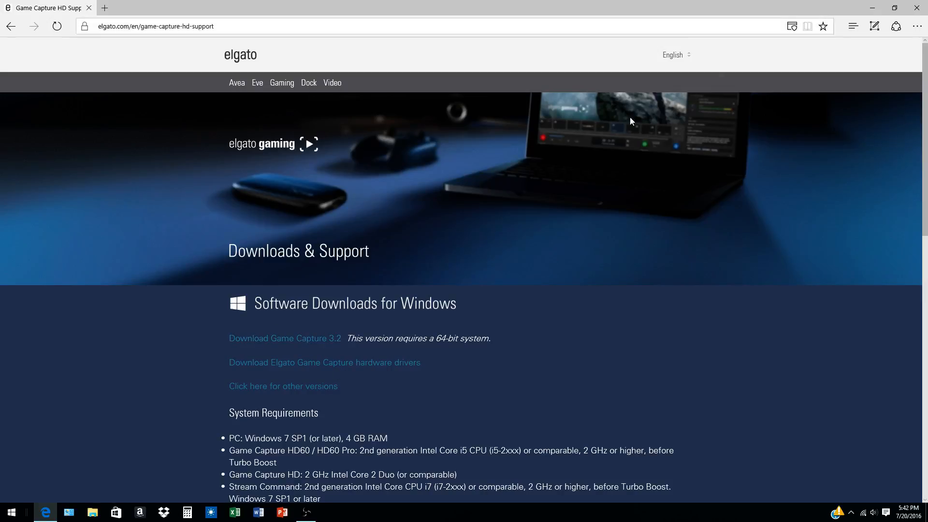
mouse_move(346, 181)
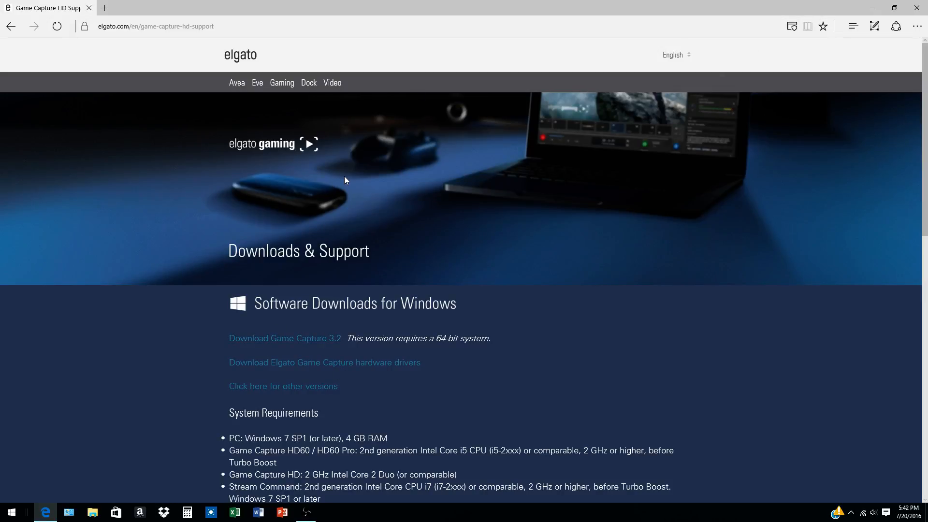
mouse_move(313, 215)
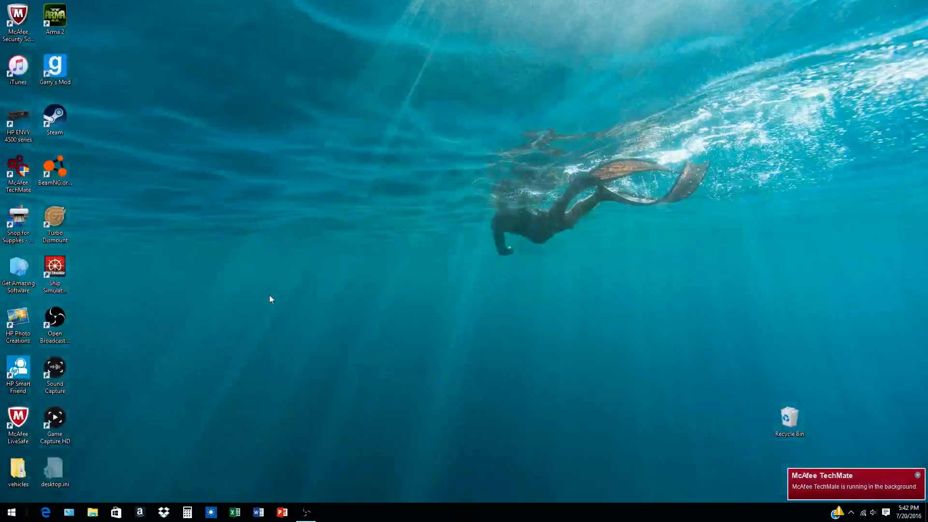
- Move the Game Capture HD and Sound Capture shortcuts to mid-desktop
left_click(54, 424)
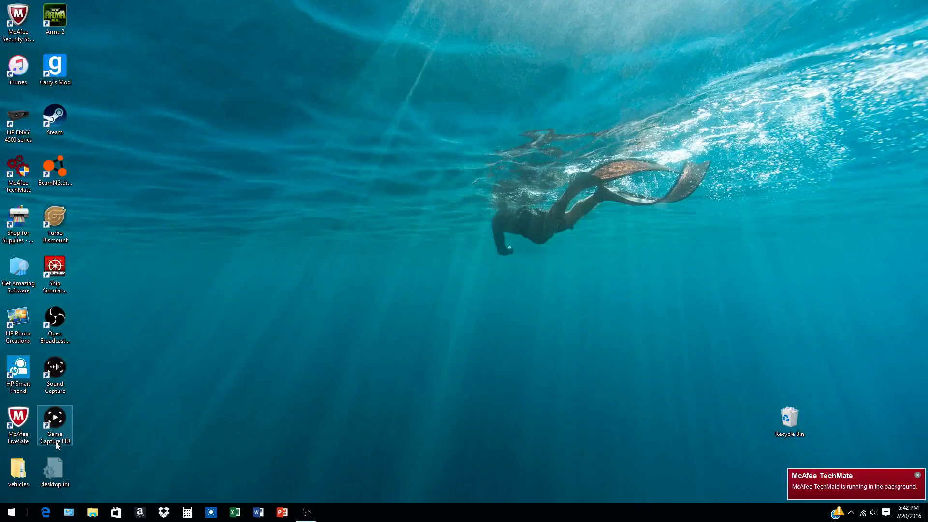
left_click_drag(54, 425, 312, 325)
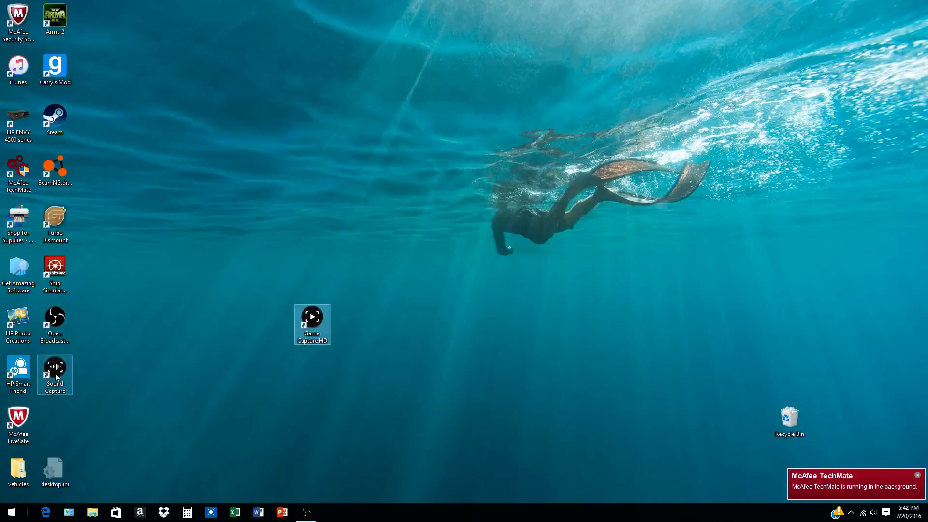
left_click_drag(55, 375, 165, 325)
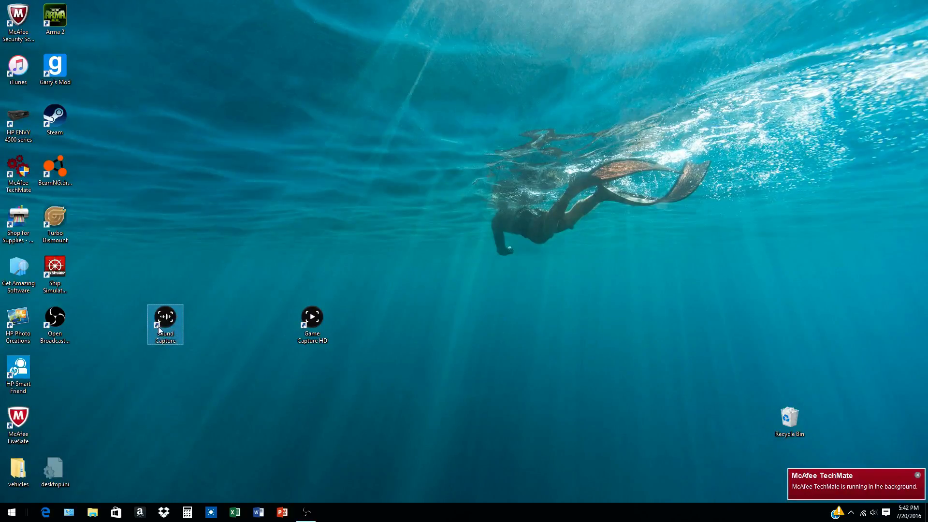
mouse_move(106, 330)
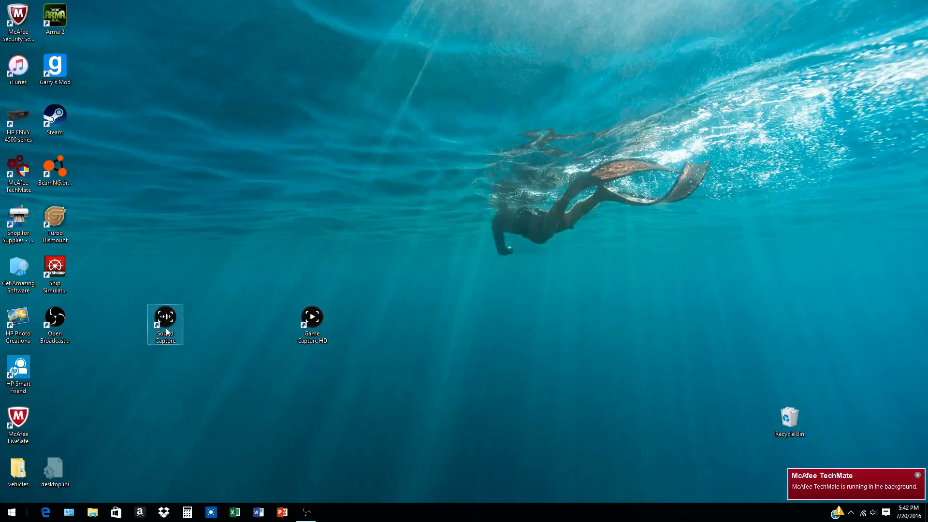
- Launch Elgato Sound Capture and close its window again
double_click(166, 325)
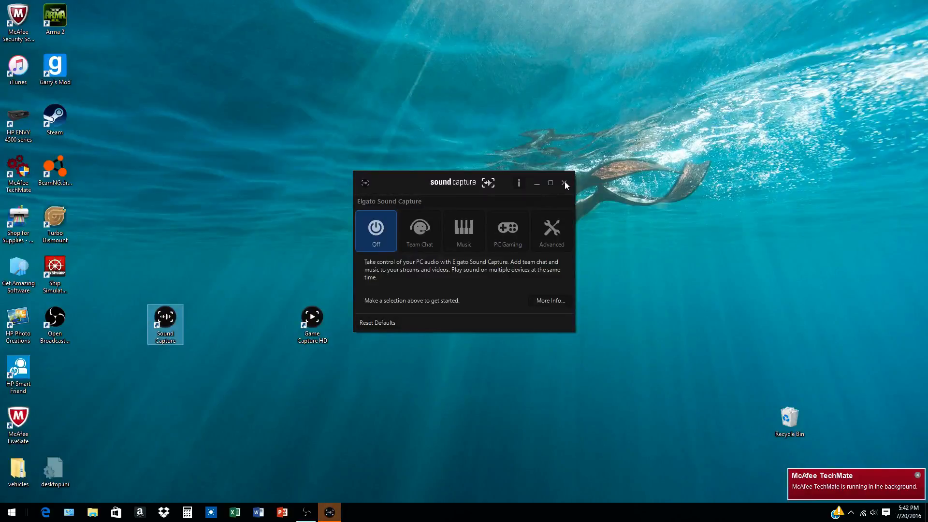
left_click(565, 183)
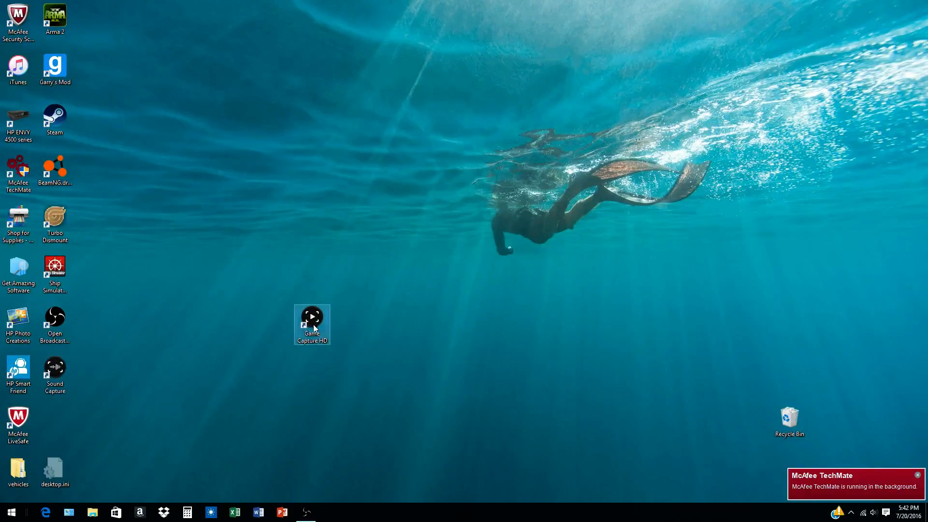
- Return the Game Capture HD shortcut to its column and show the live capture view
left_click_drag(312, 324, 54, 425)
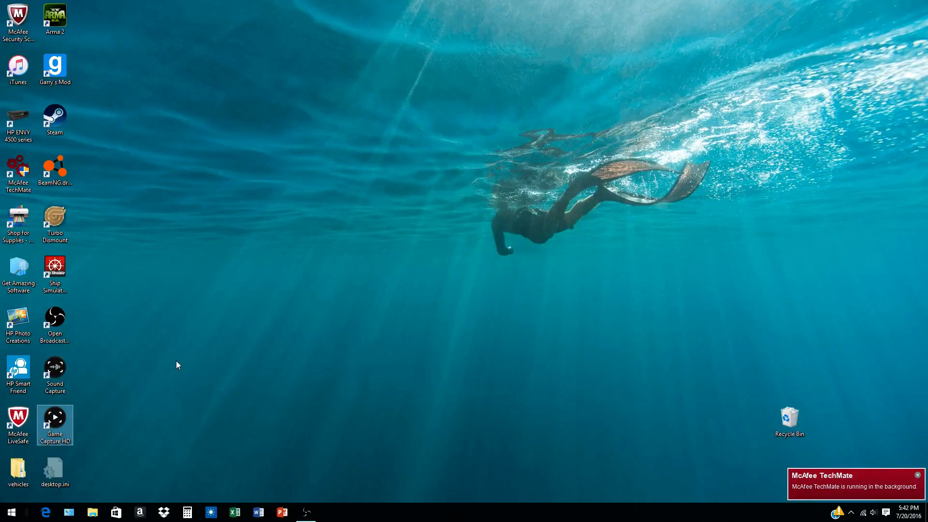
mouse_move(179, 350)
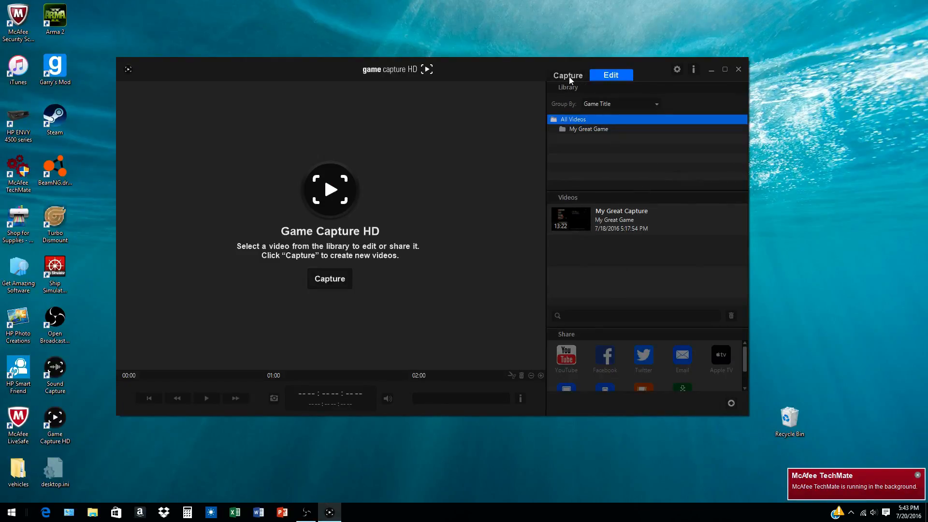
left_click(568, 75)
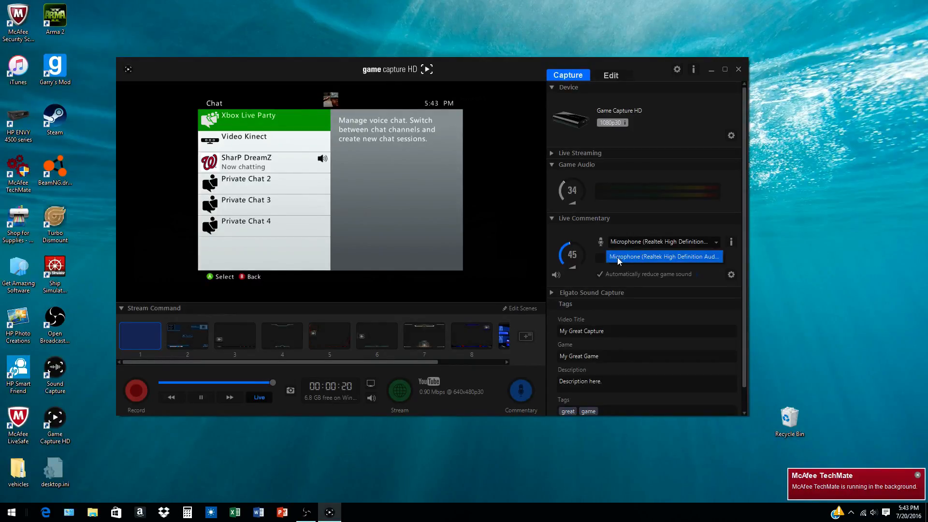
mouse_move(633, 262)
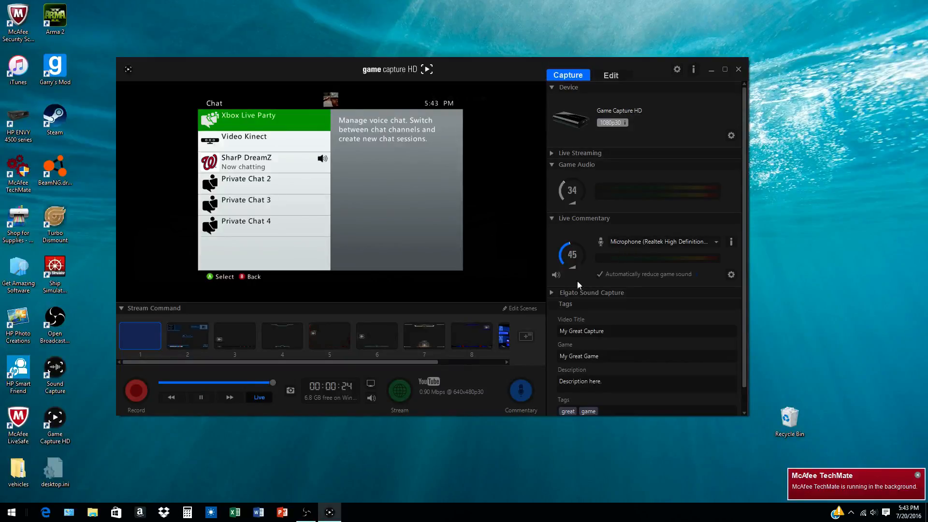
mouse_move(320, 407)
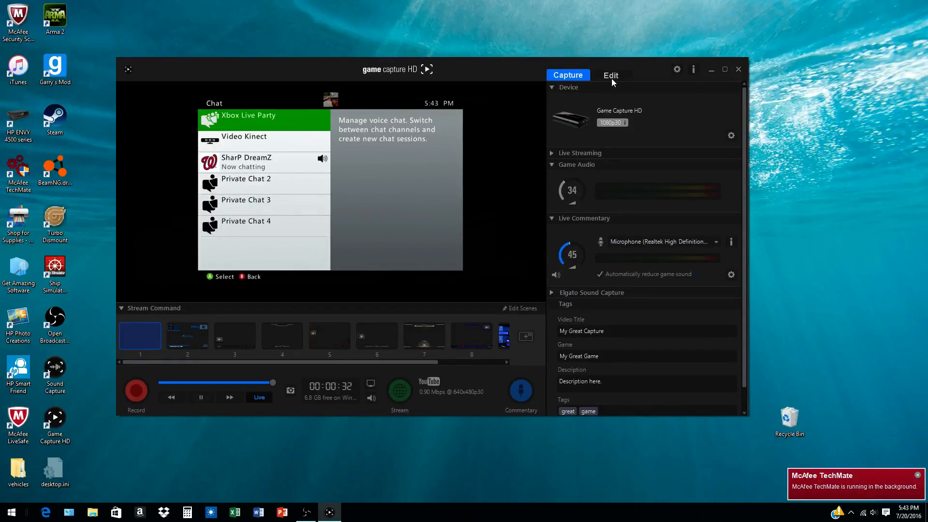
- Remove the My Great Capture clip from the Edit library
left_click(610, 75)
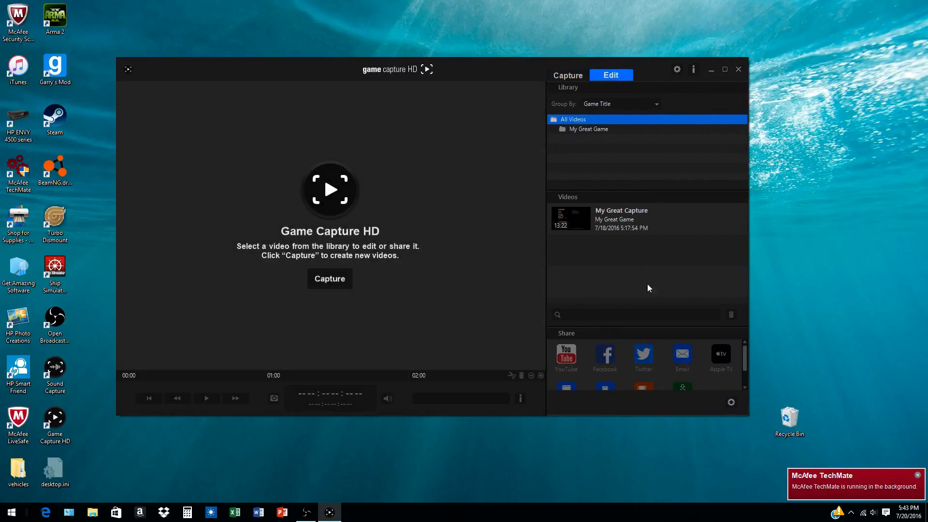
left_click(622, 218)
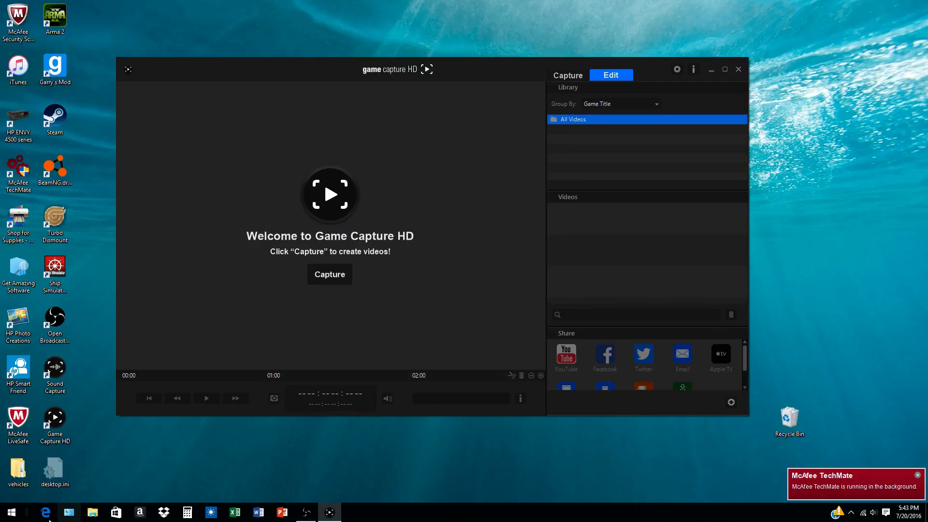
- Delete the old My Great Capture mp4 from the Videos folder and close Explorer
left_click(92, 512)
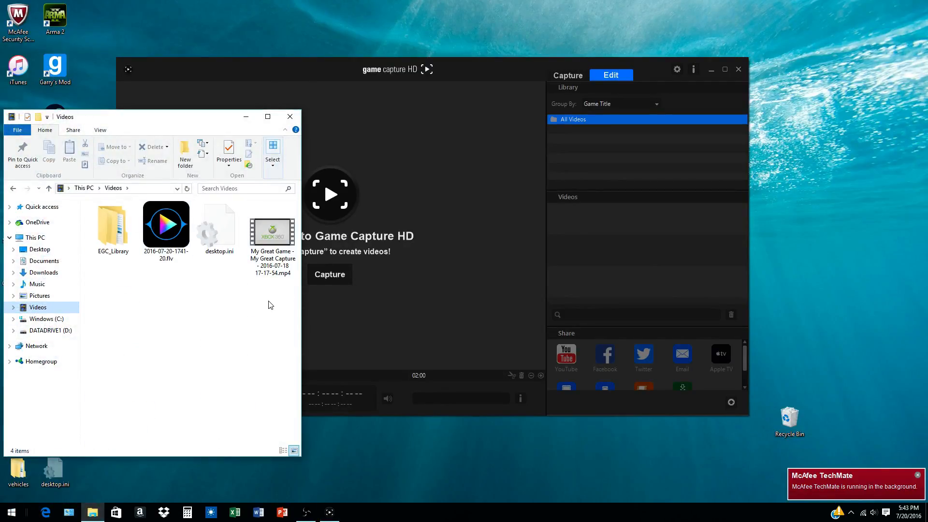
left_click(153, 147)
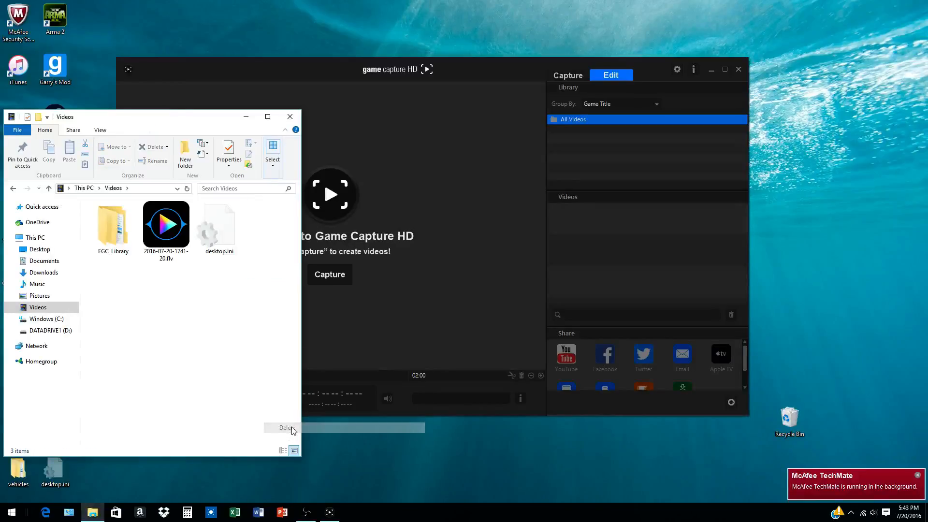
right_click(165, 224)
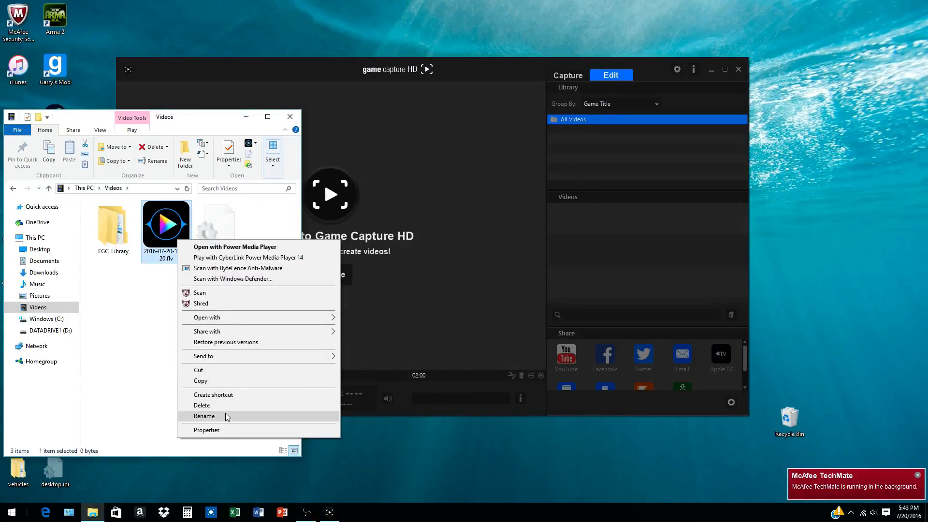
left_click(202, 405)
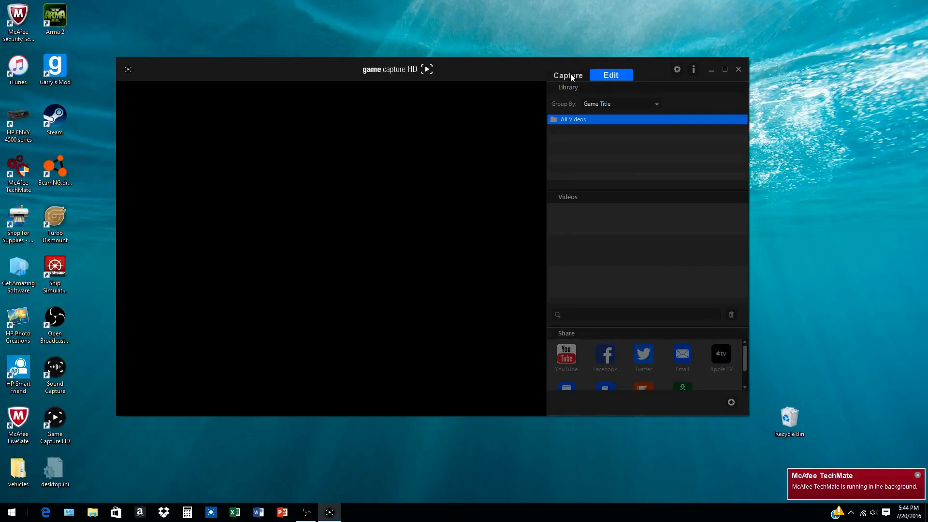
- Rewind, pause and resume the live Xbox feed, then show the empty video library
left_click(568, 76)
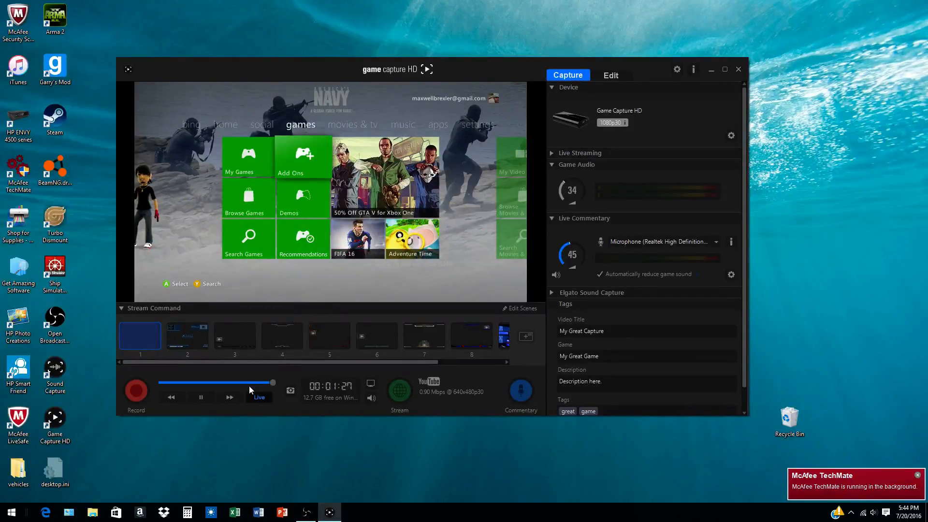
left_click(200, 396)
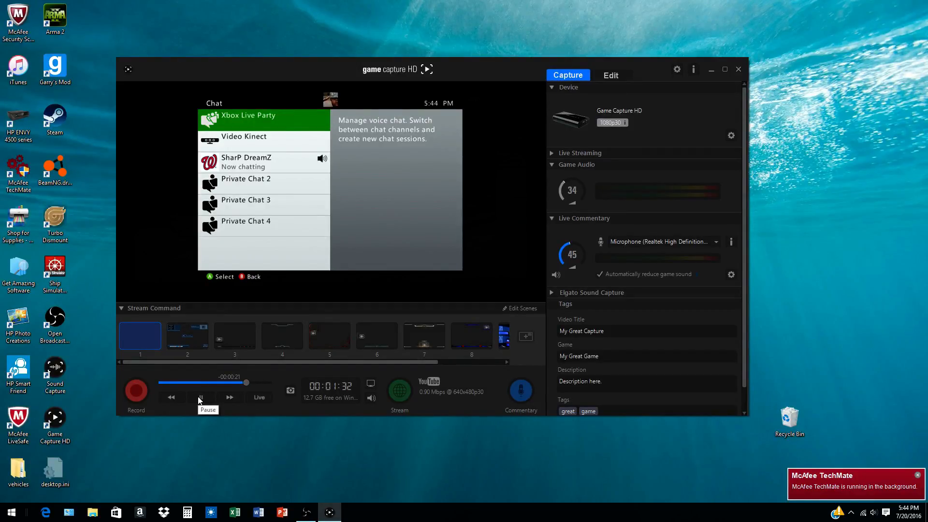
left_click(200, 397)
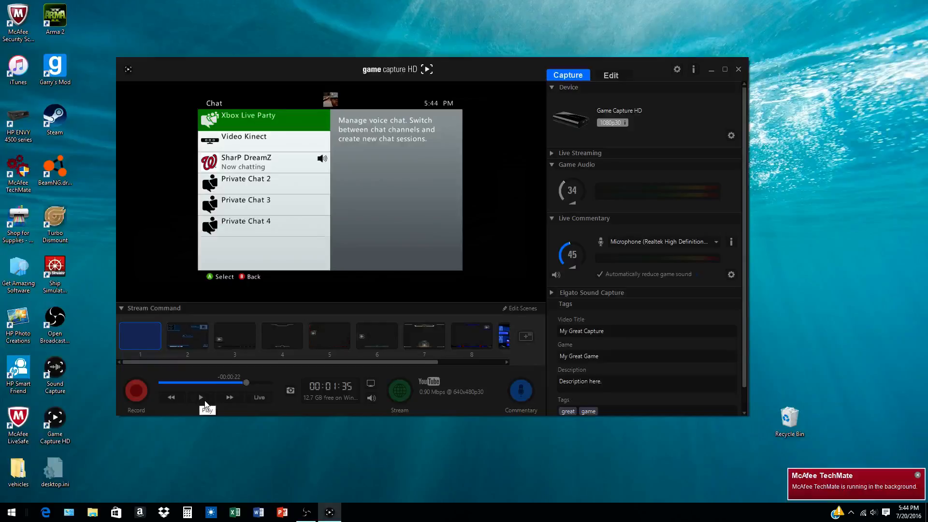
left_click(201, 397)
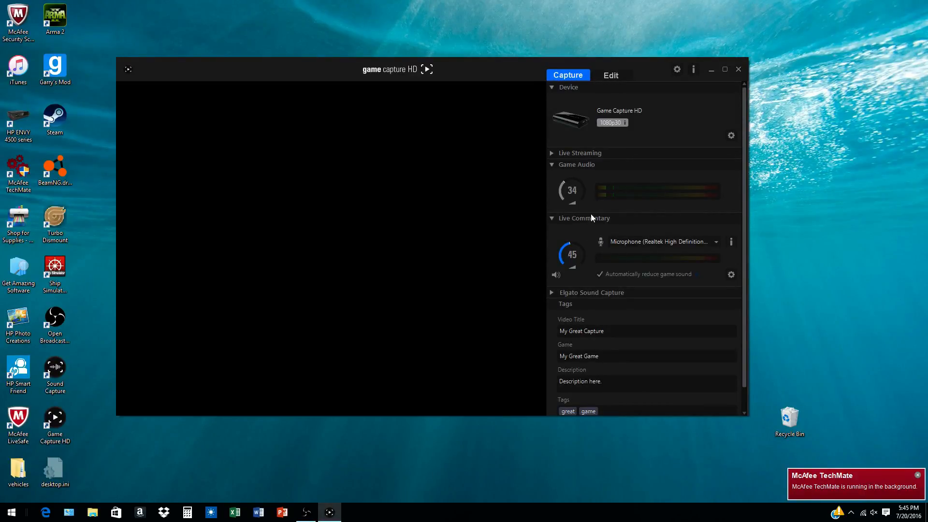
left_click(610, 75)
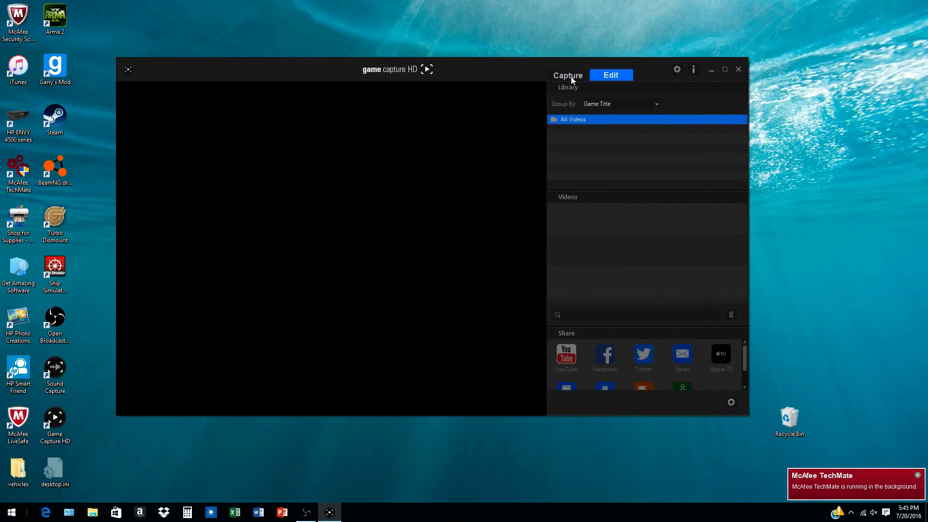
- Stop the recording and view the new My Great Capture clip in the library
left_click(568, 75)
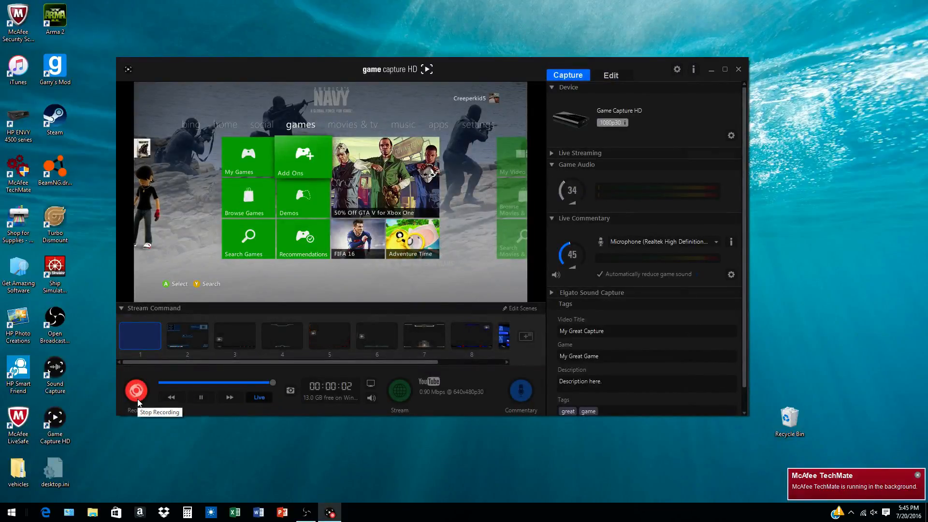
left_click(135, 392)
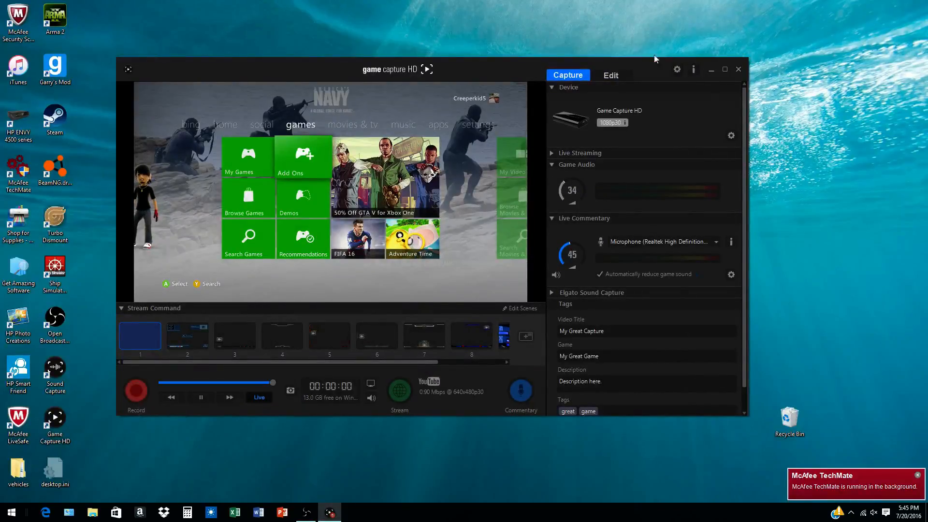
left_click(609, 75)
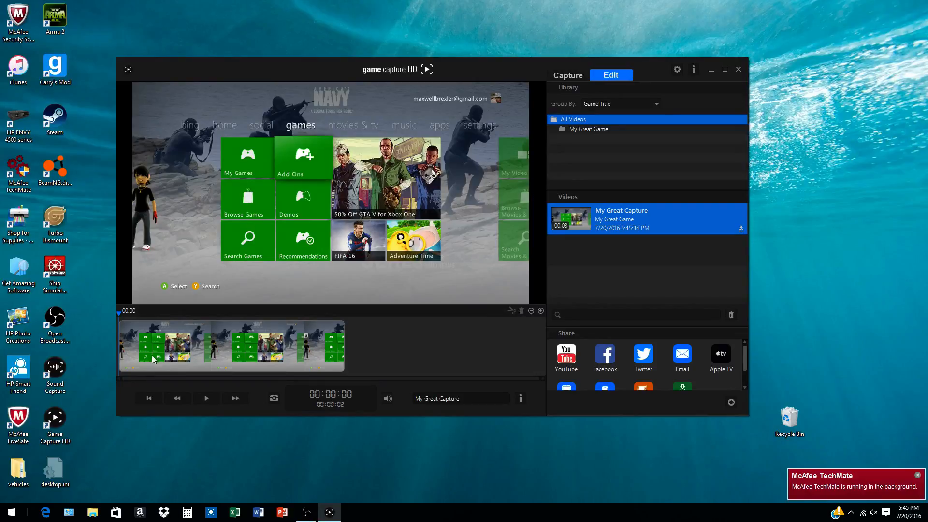
- Play the My Great Capture clip, trim it to one second, and show the Videos folder
left_click(205, 397)
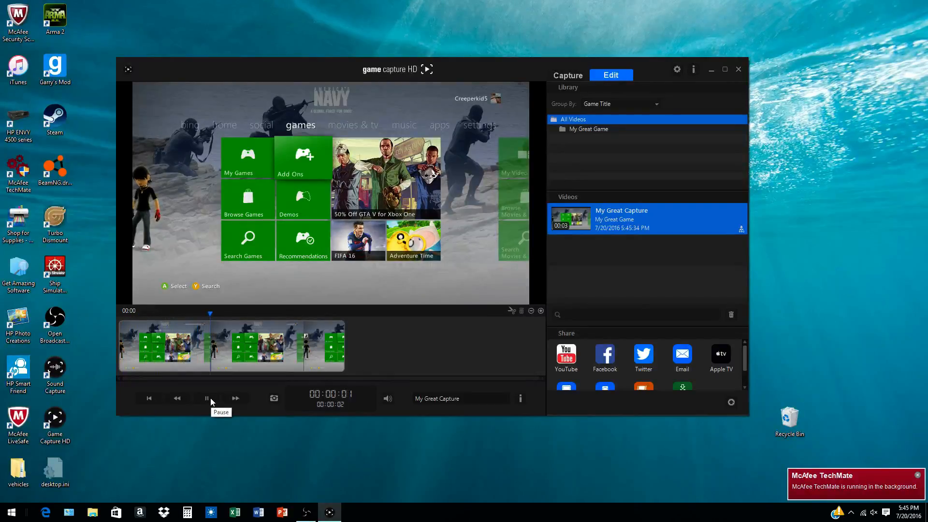
left_click(207, 397)
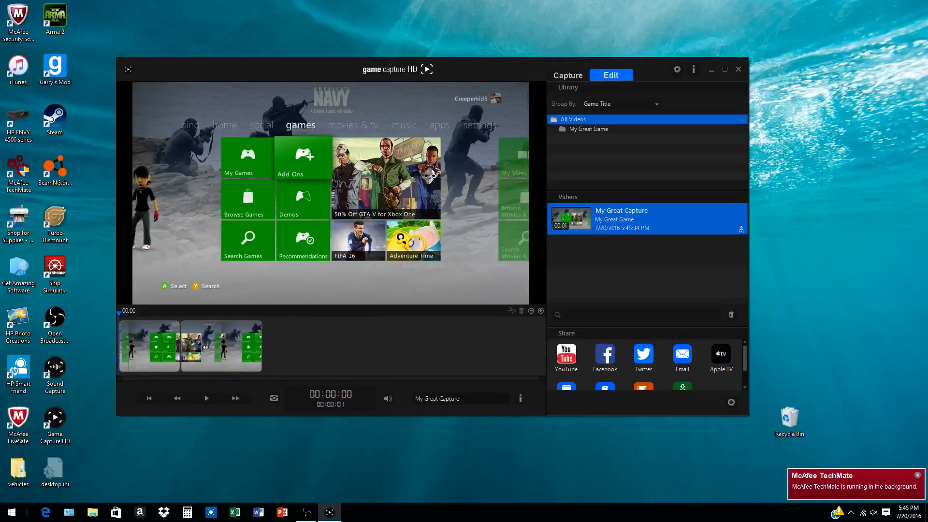
left_click(206, 397)
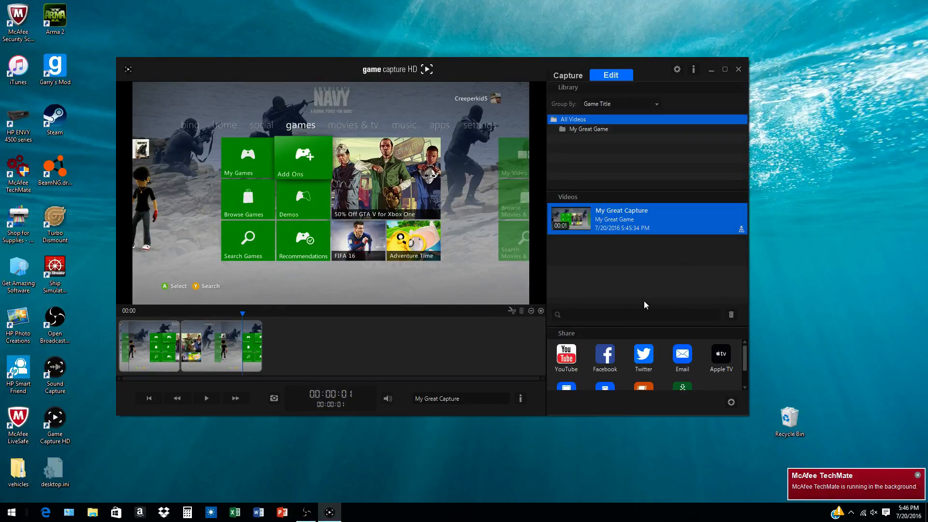
mouse_move(593, 332)
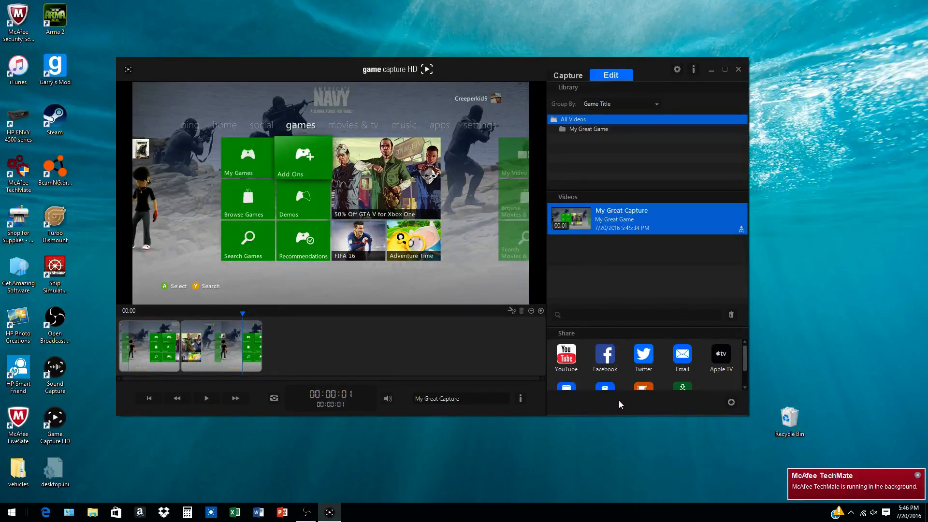
mouse_move(615, 394)
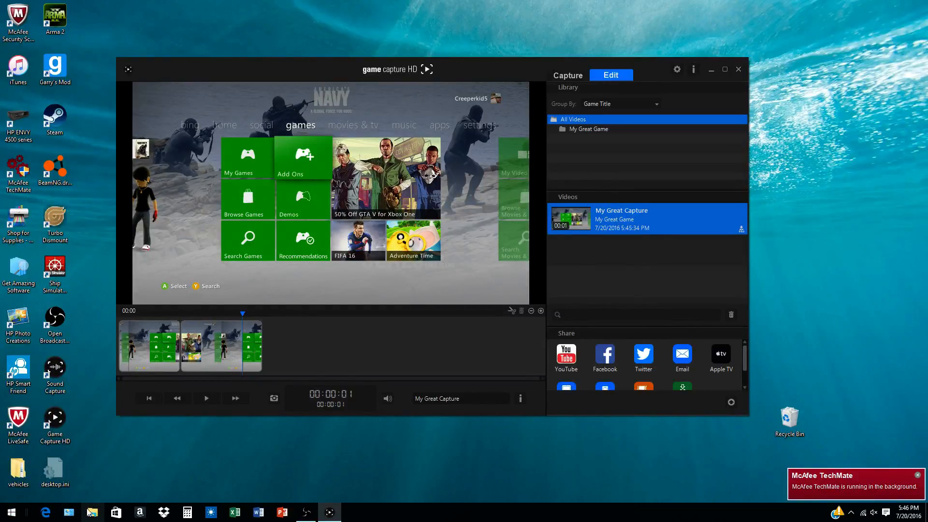
left_click(92, 512)
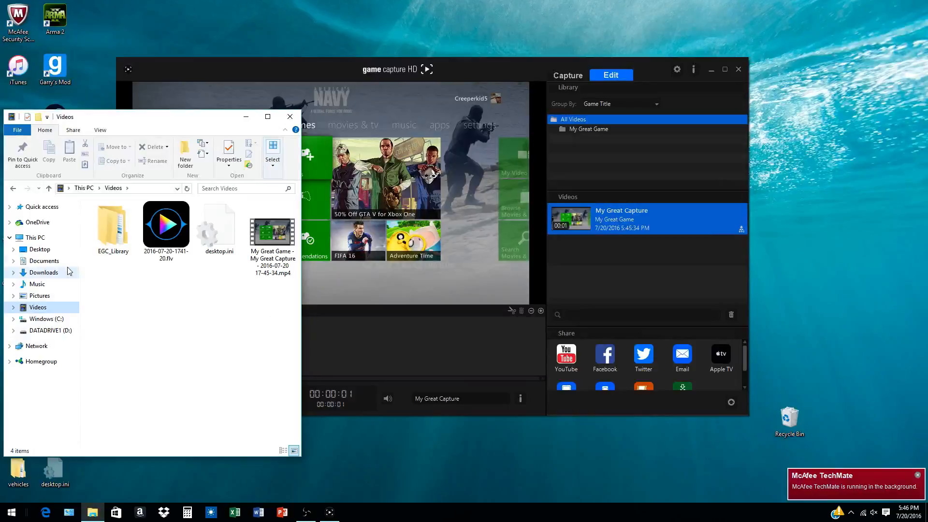
mouse_move(272, 231)
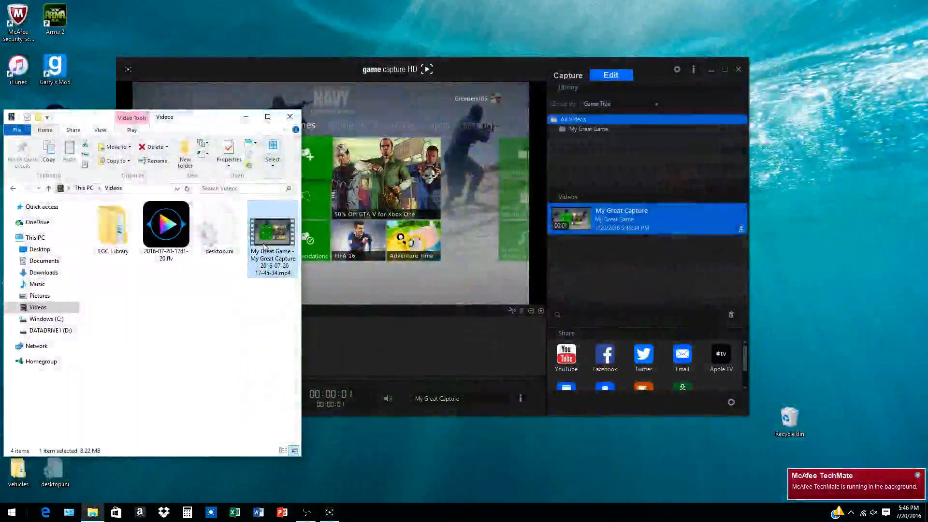
- Close the Videos folder window after checking the My Great Capture mp4
left_click(289, 117)
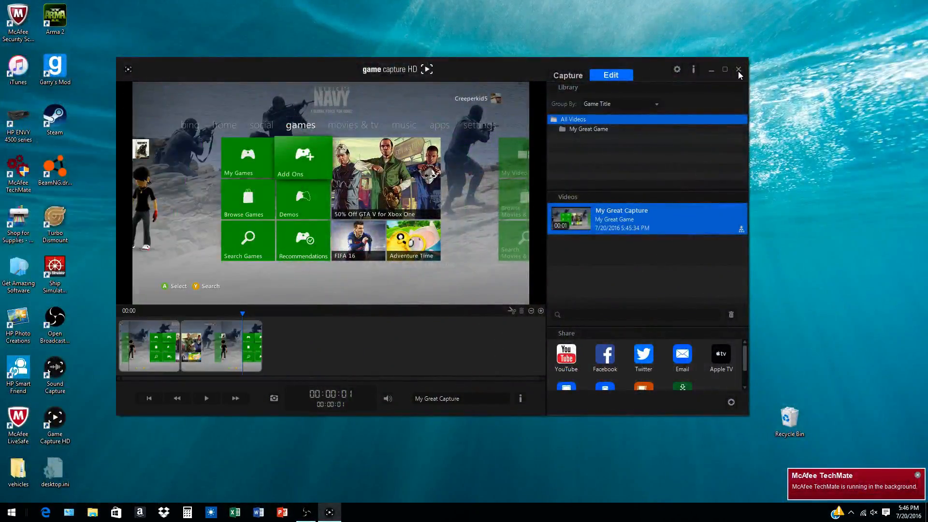
- Close Game Capture HD, leaving only the desktop
left_click(737, 69)
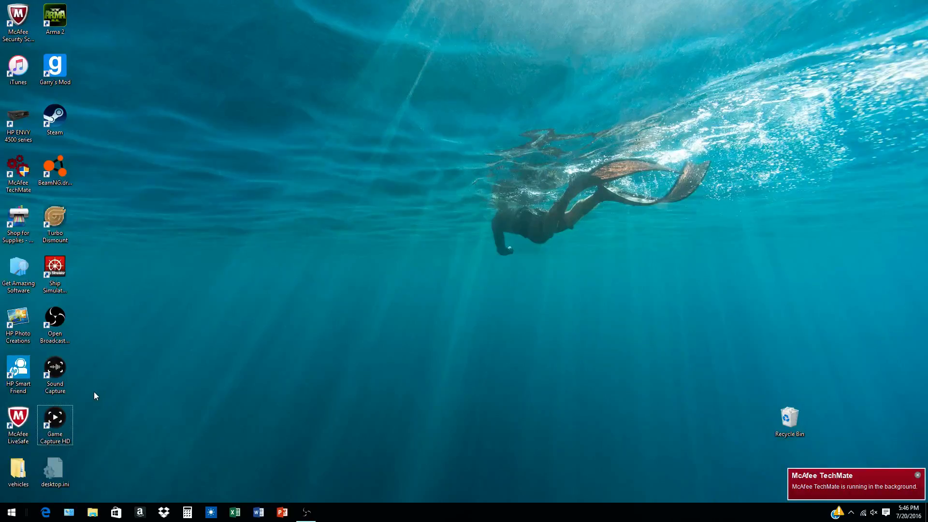
mouse_move(54, 346)
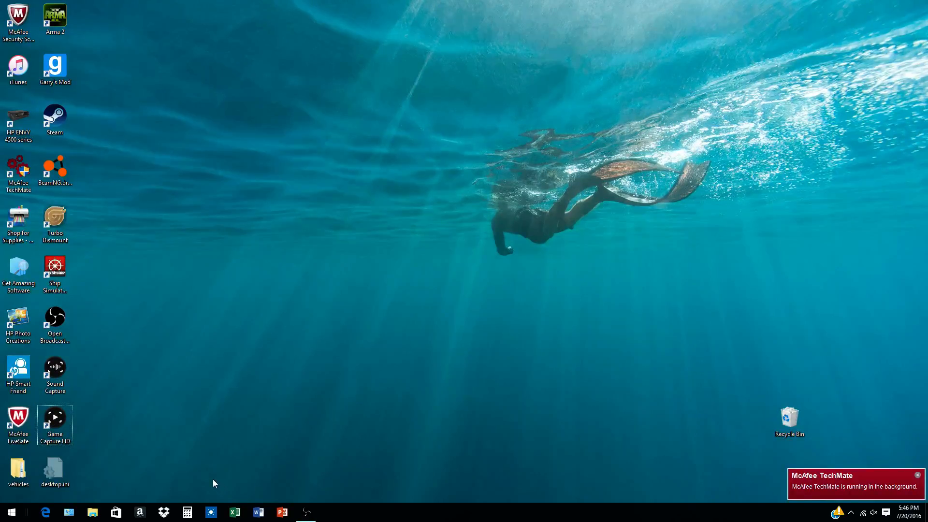
mouse_move(200, 205)
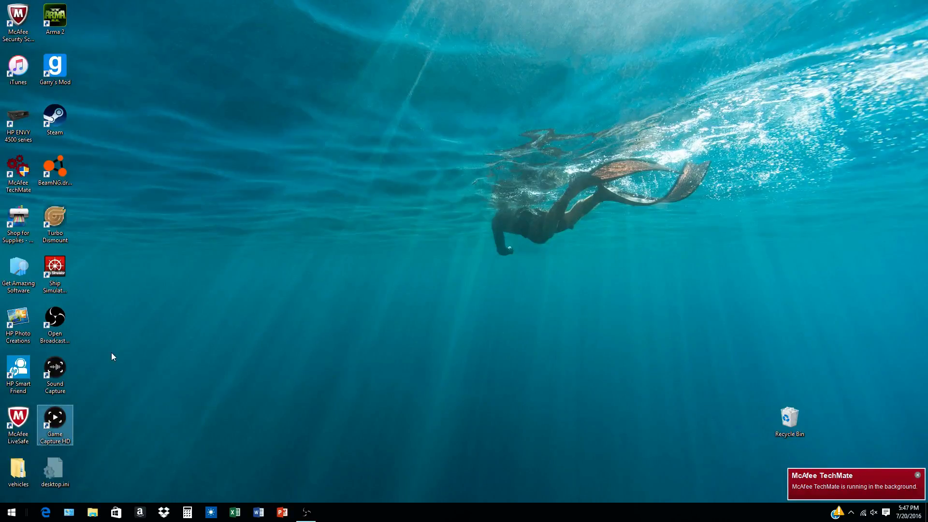
mouse_move(148, 383)
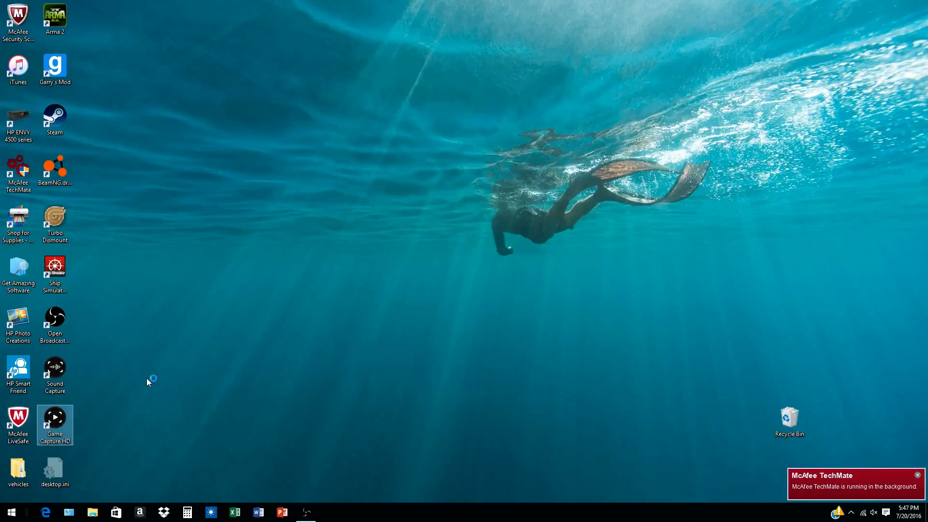
- Relaunch Game Capture HD and return to the live Xbox 360 capture view
double_click(54, 419)
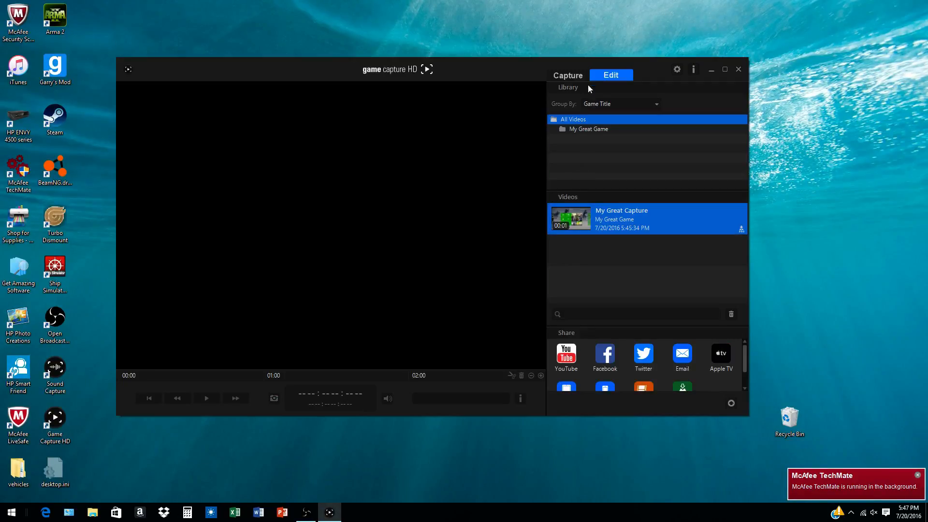
left_click(567, 76)
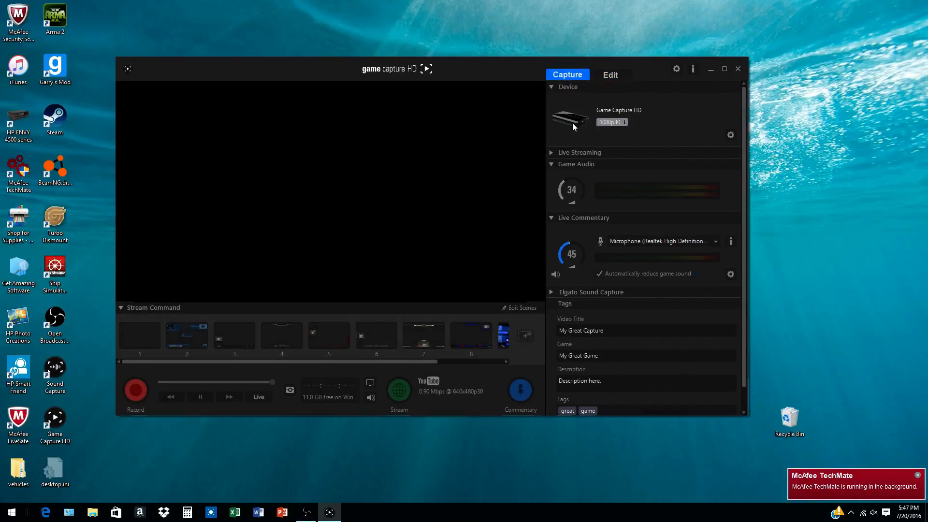
- Review the capture device settings and Input Device list, keeping Xbox 360, and close without changes
left_click(731, 134)
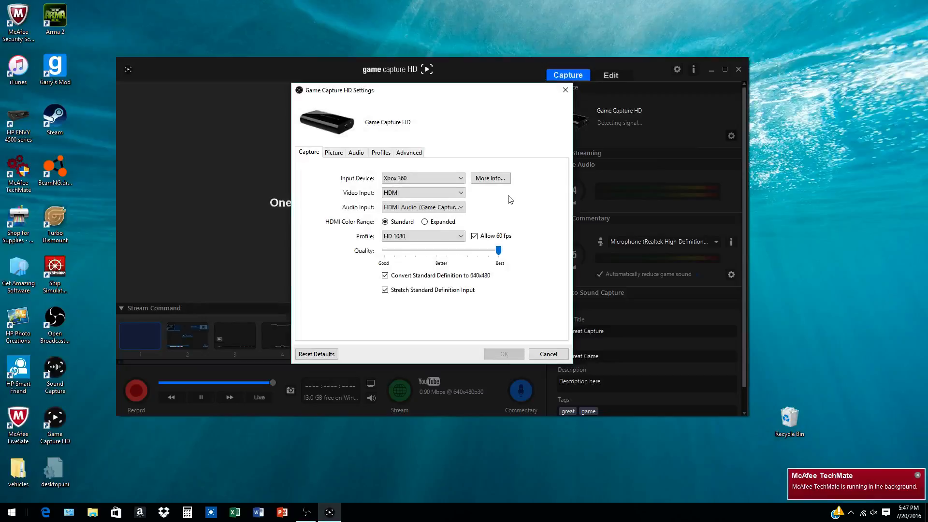
left_click(422, 177)
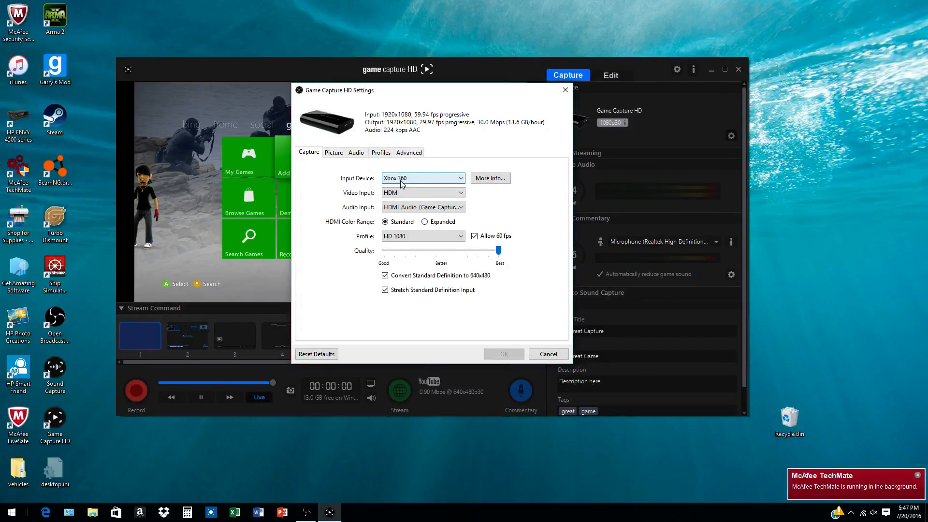
left_click(422, 178)
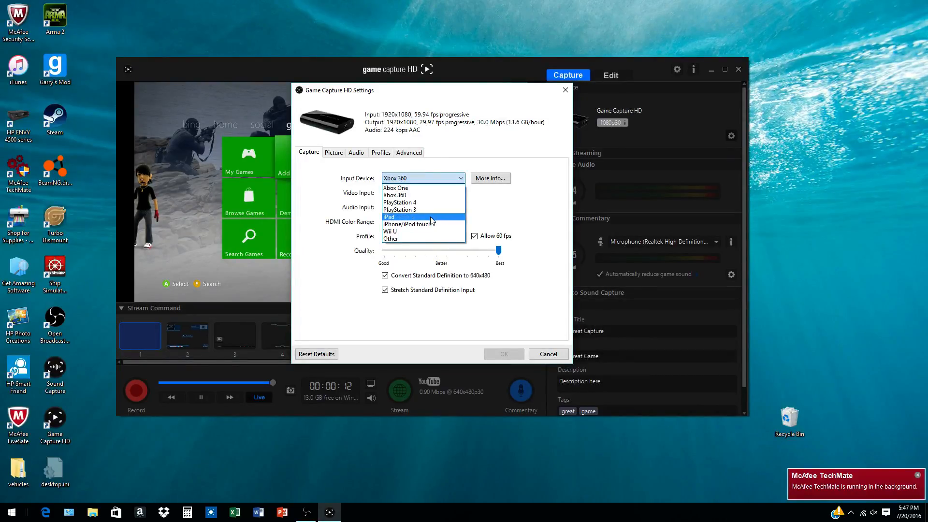
mouse_move(407, 224)
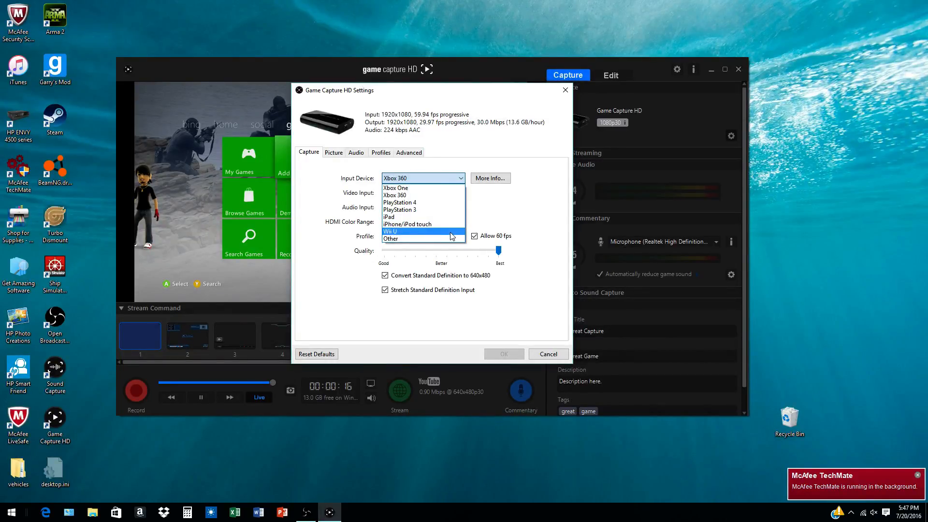
left_click(394, 194)
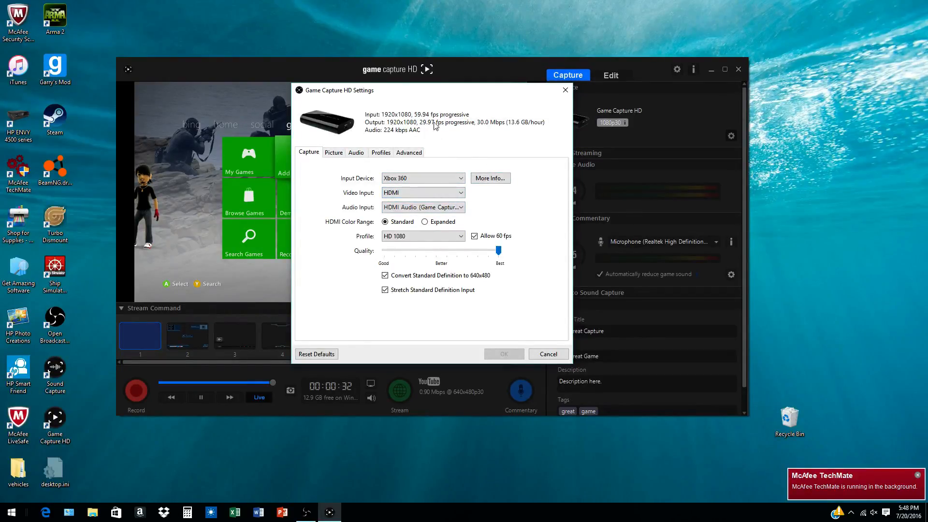
left_click(548, 353)
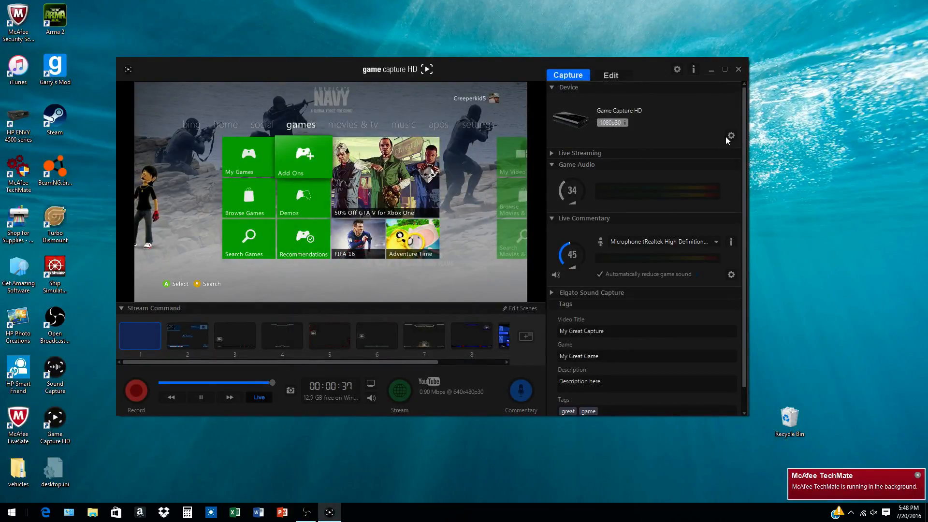
- Glance at the device settings once more, then close Game Capture HD to the desktop
left_click(730, 136)
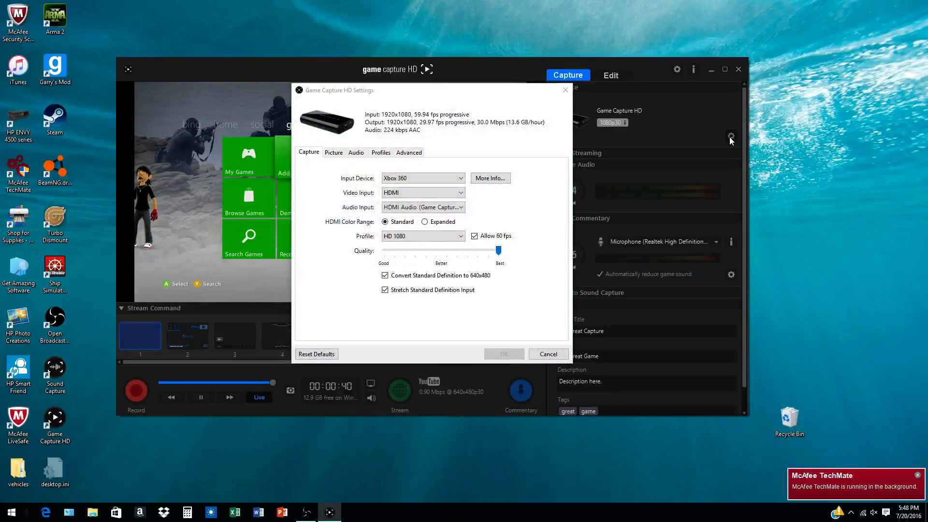
left_click(547, 354)
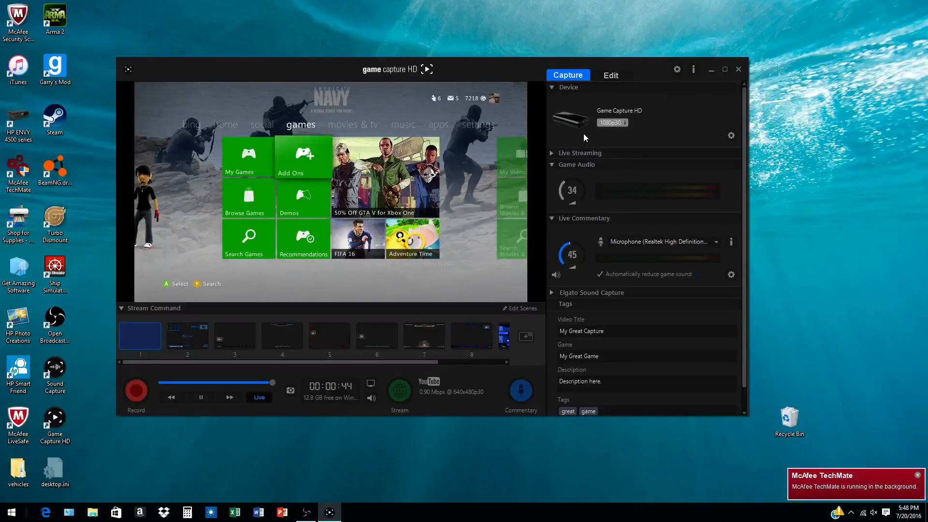
mouse_move(574, 127)
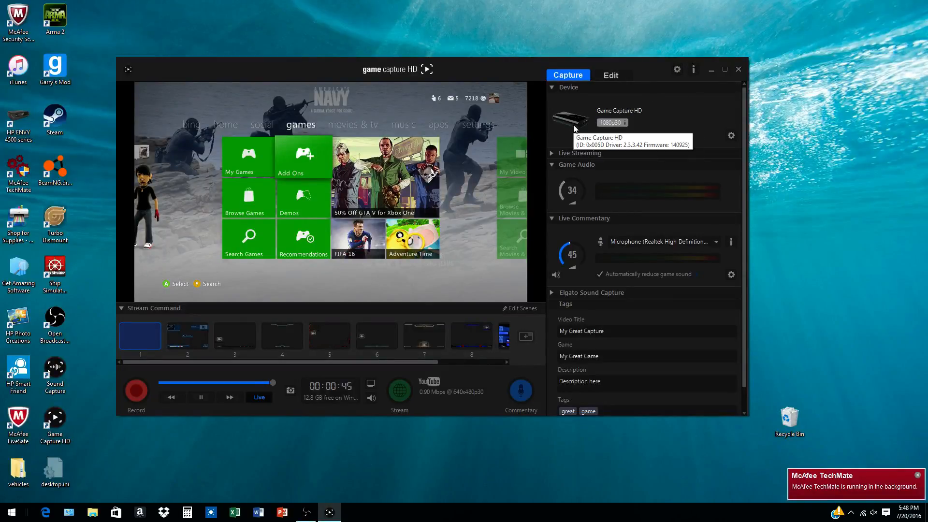
left_click(738, 70)
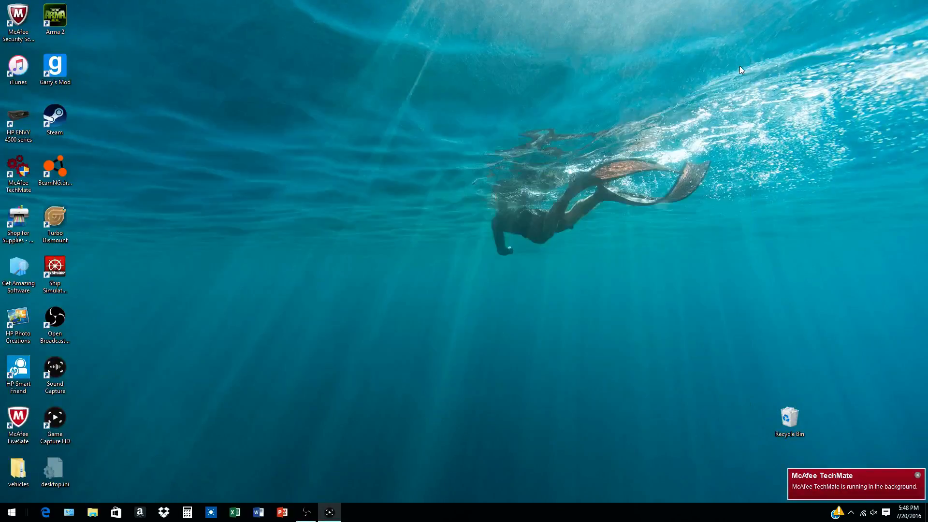